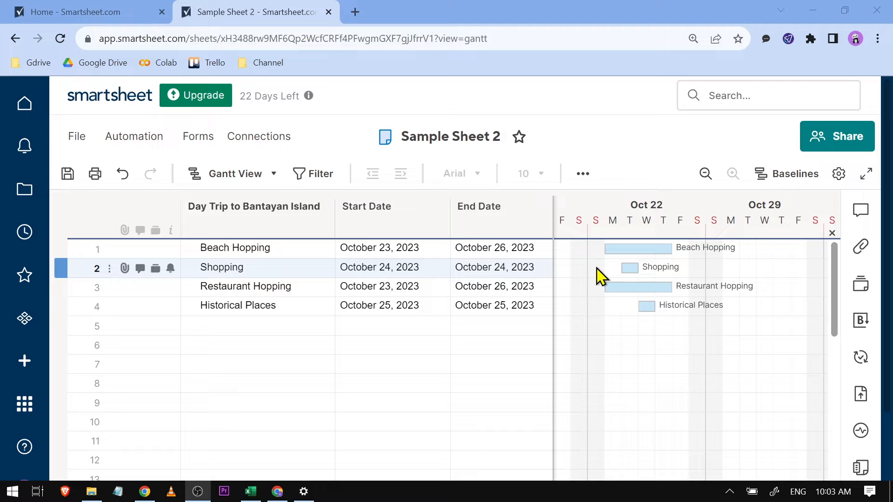
mouse_move(607, 262)
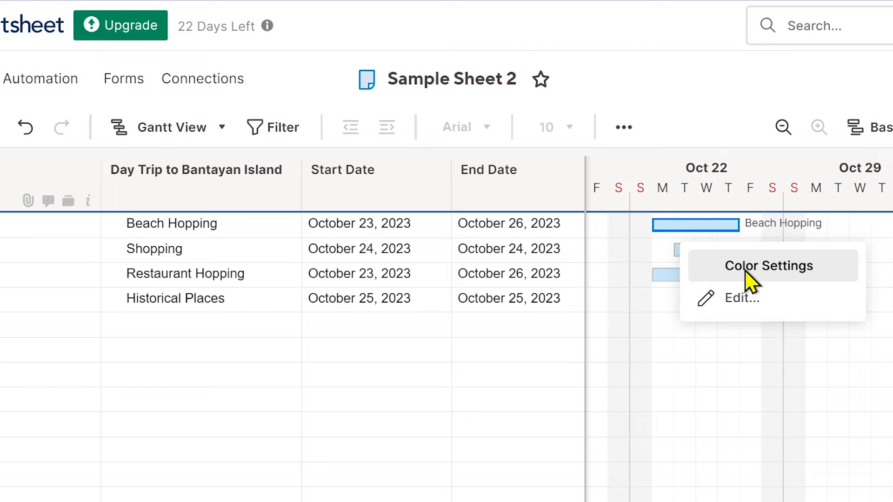
- Recolor the Beach Hopping Gantt bar from light blue to dark blue
click(769, 266)
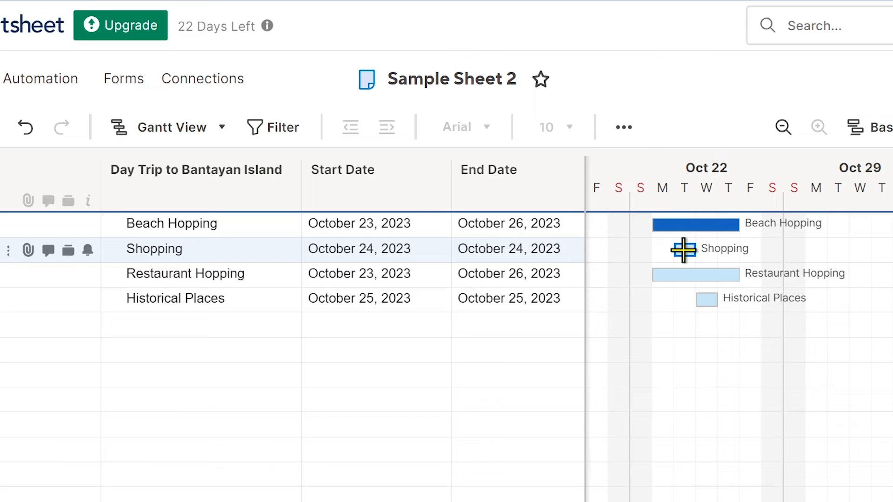
- Give the Shopping Gantt bar its own color, distinct from Beach Hopping's dark blue
click(683, 249)
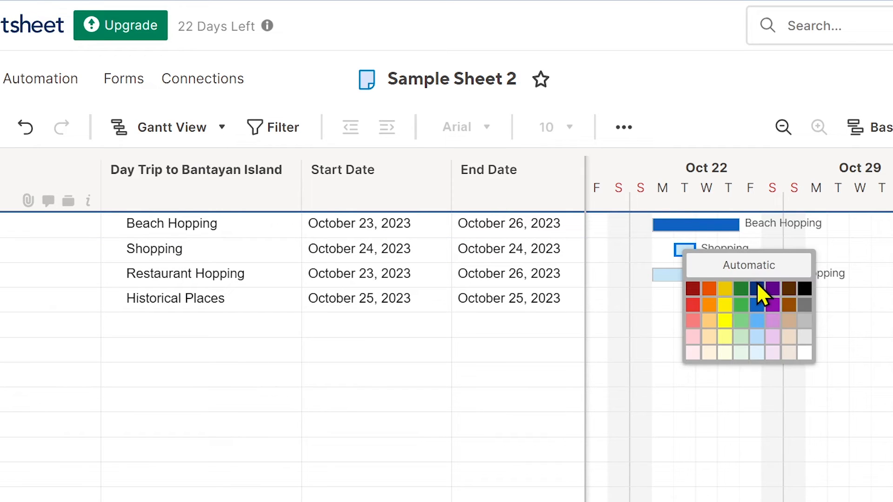
mouse_move(725, 308)
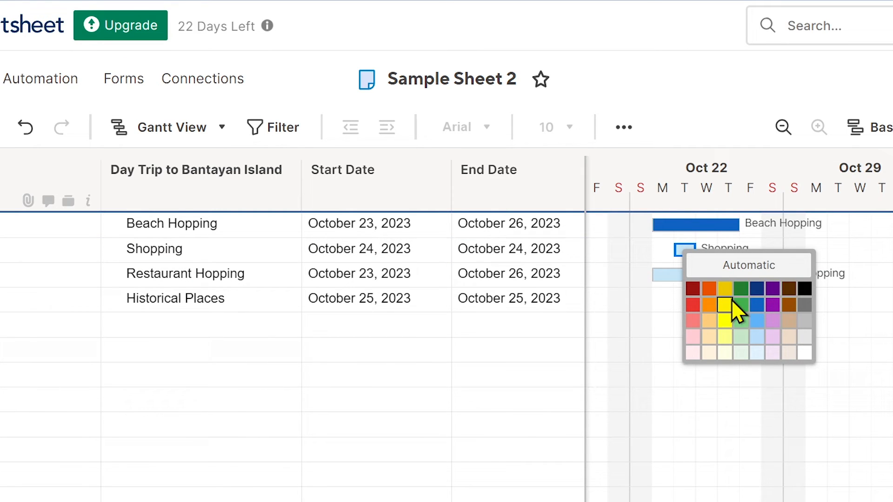
click(695, 303)
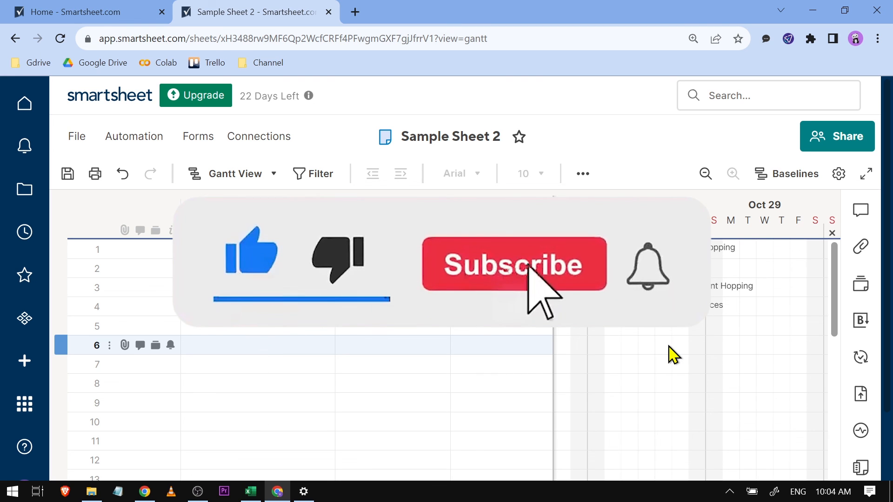
click(511, 263)
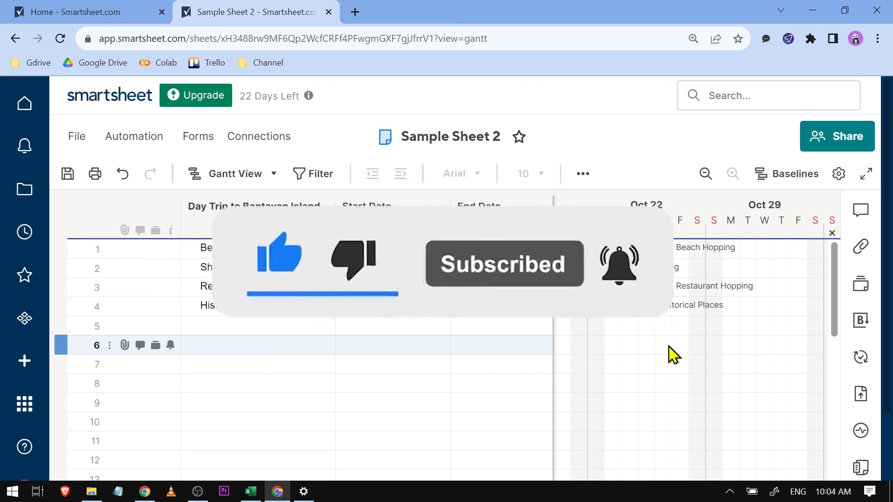